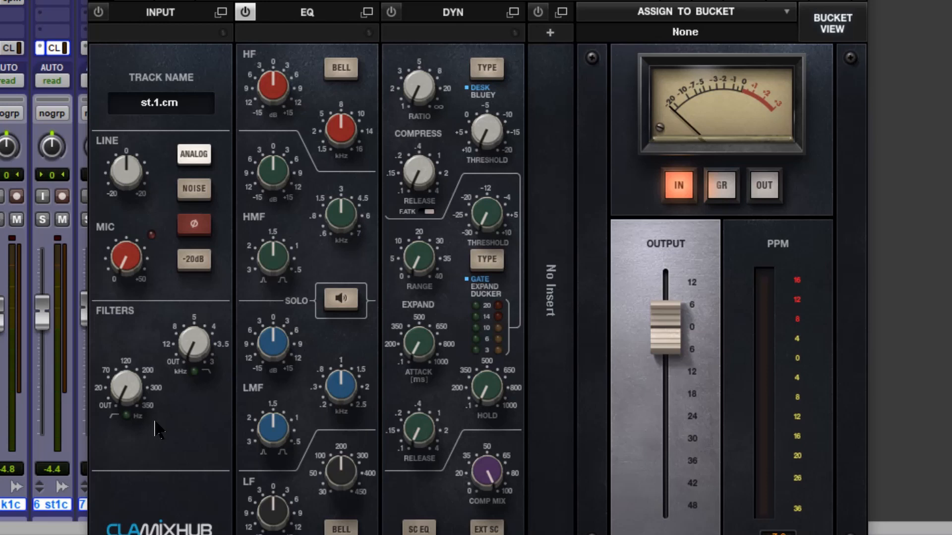
mouse_move(783, 11)
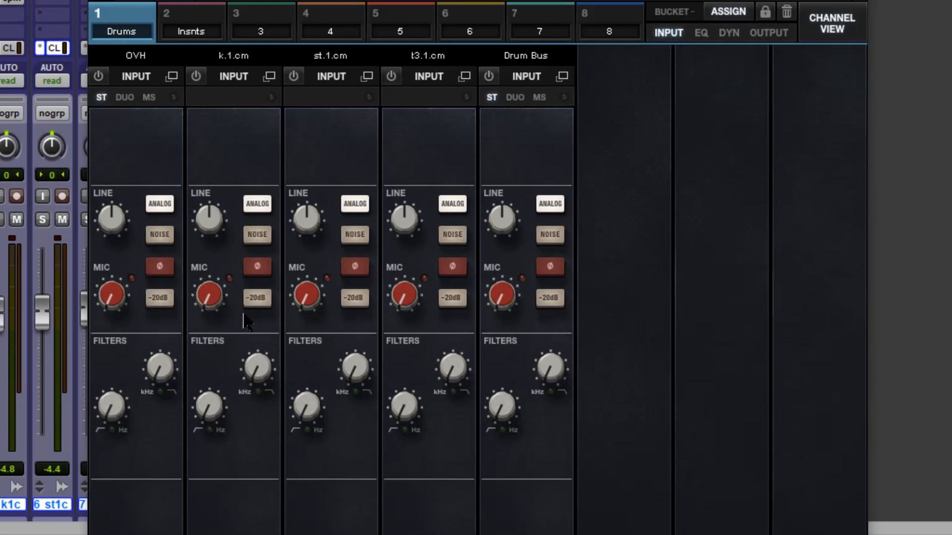
mouse_move(574, 285)
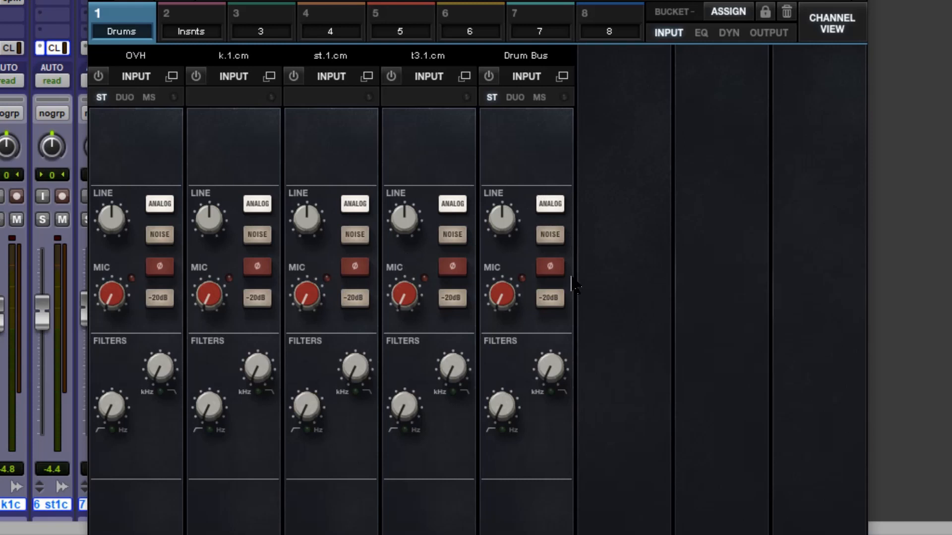
mouse_move(575, 267)
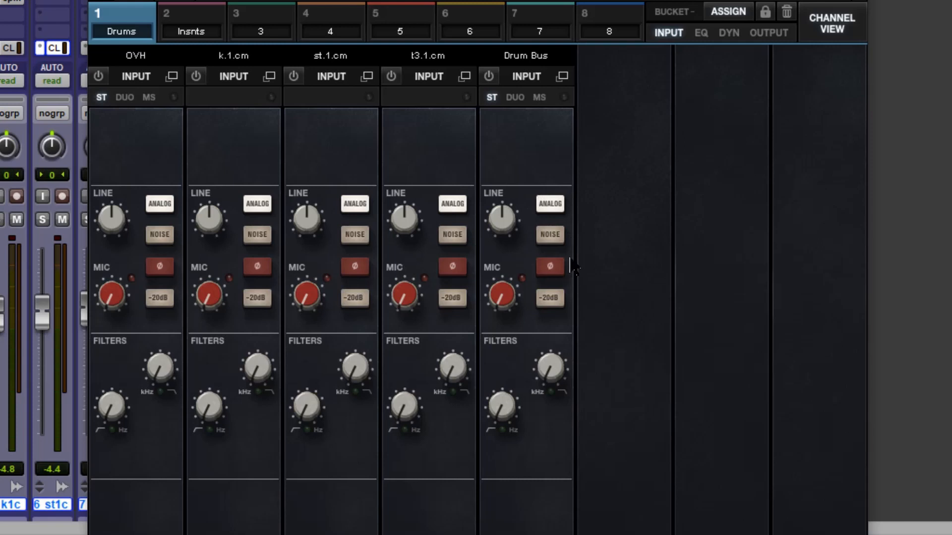
mouse_move(206, 310)
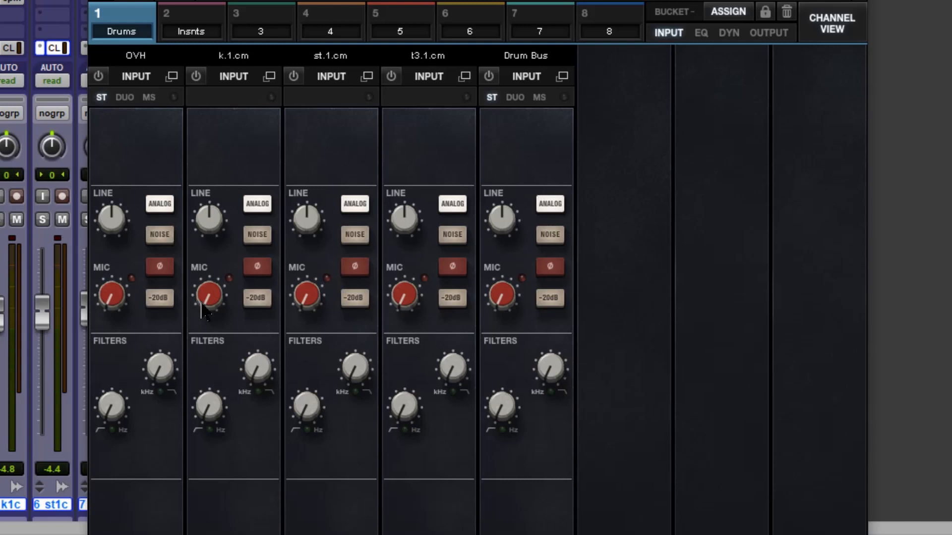
mouse_move(309, 228)
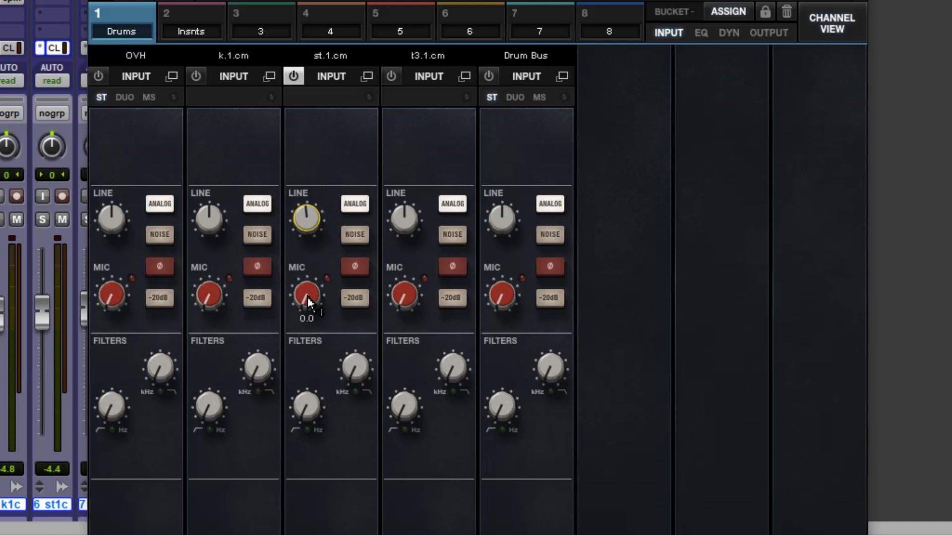
- Try mic saturation on the st.1.cm snare up to about 20.8, then return it to 0.0
click(306, 296)
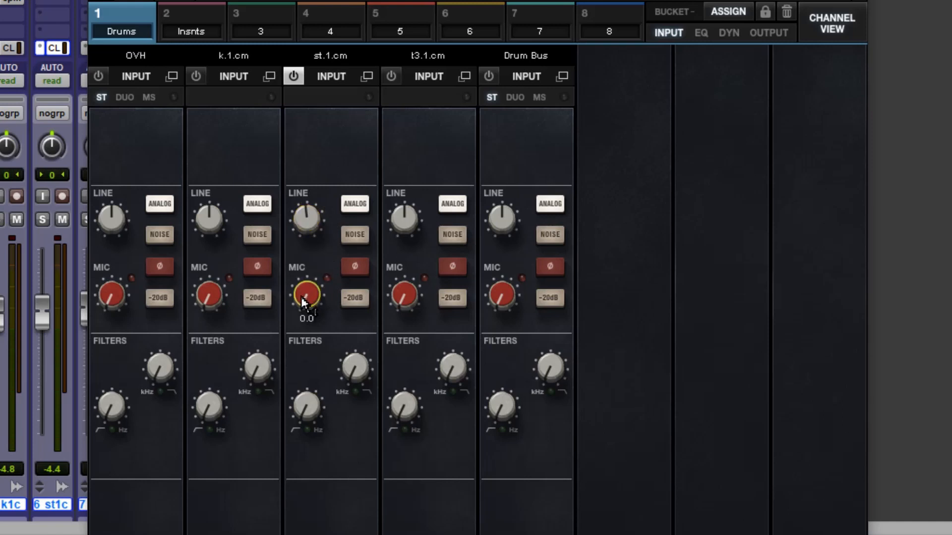
drag(306, 294, 312, 285)
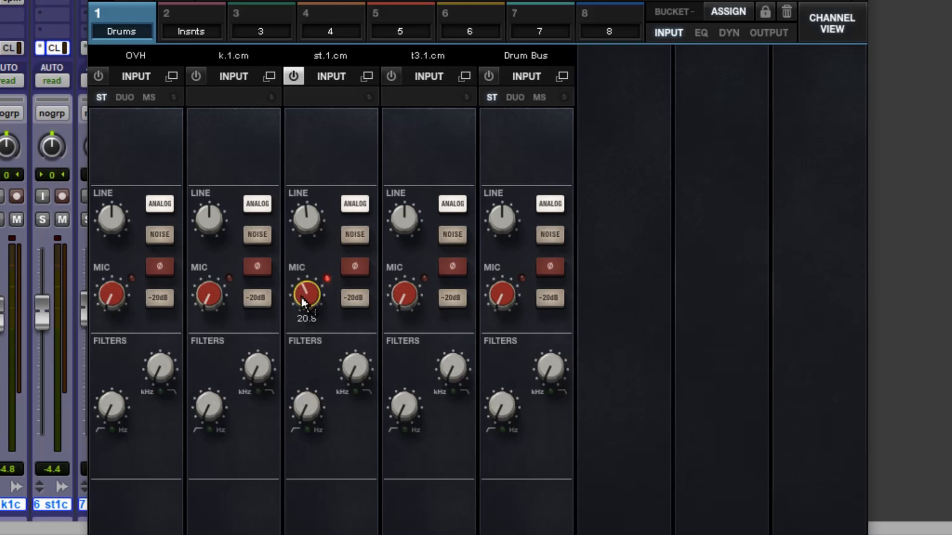
drag(309, 297, 309, 297)
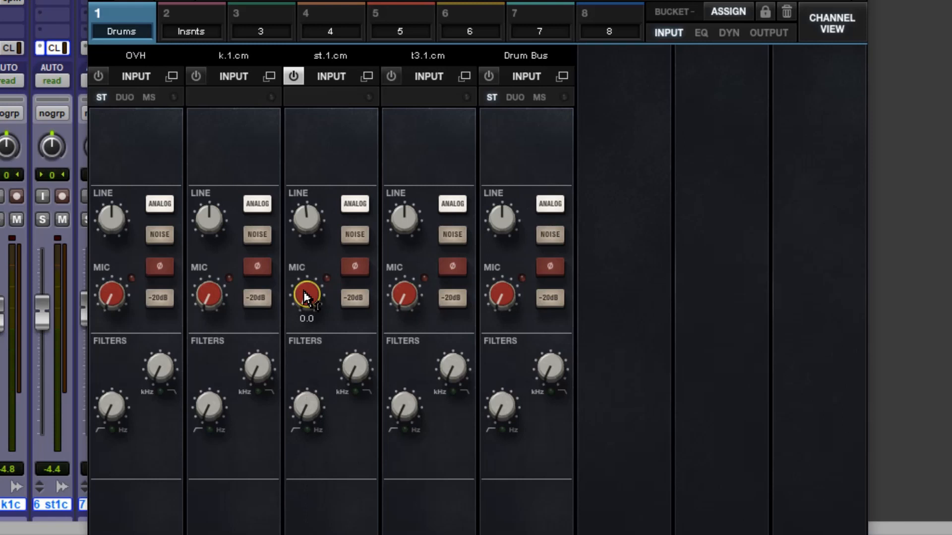
mouse_move(310, 409)
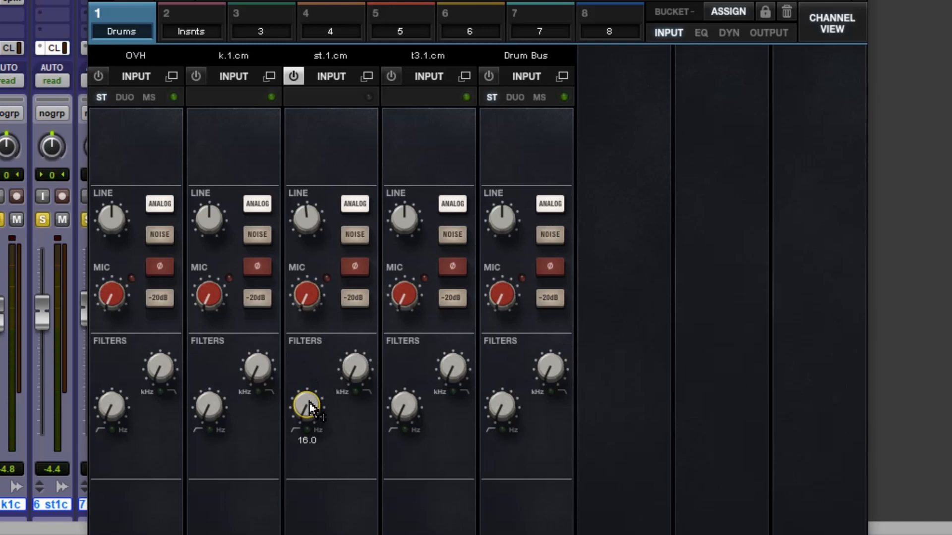
mouse_move(246, 315)
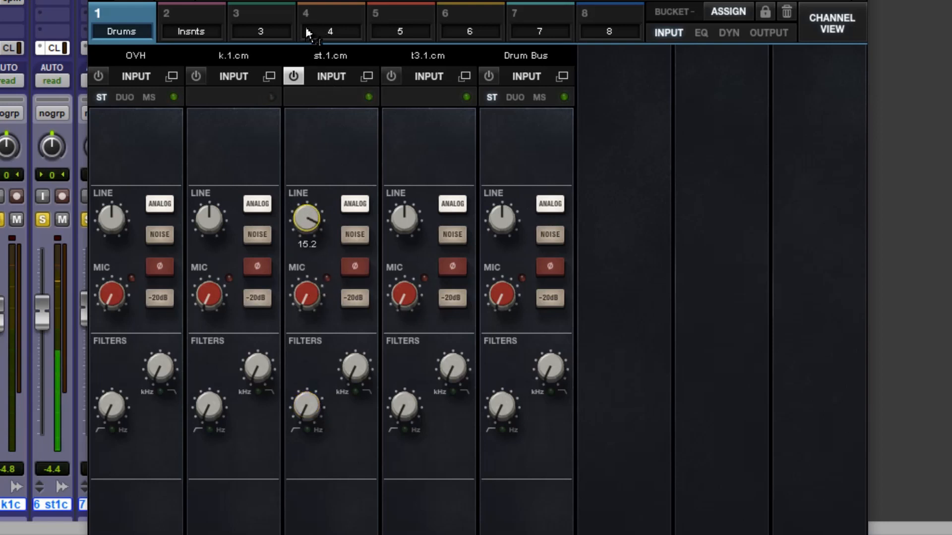
- Set line saturation to about 5.6 on st.1.cm and about 7.1 on the k.1.cm kick
drag(307, 220, 308, 237)
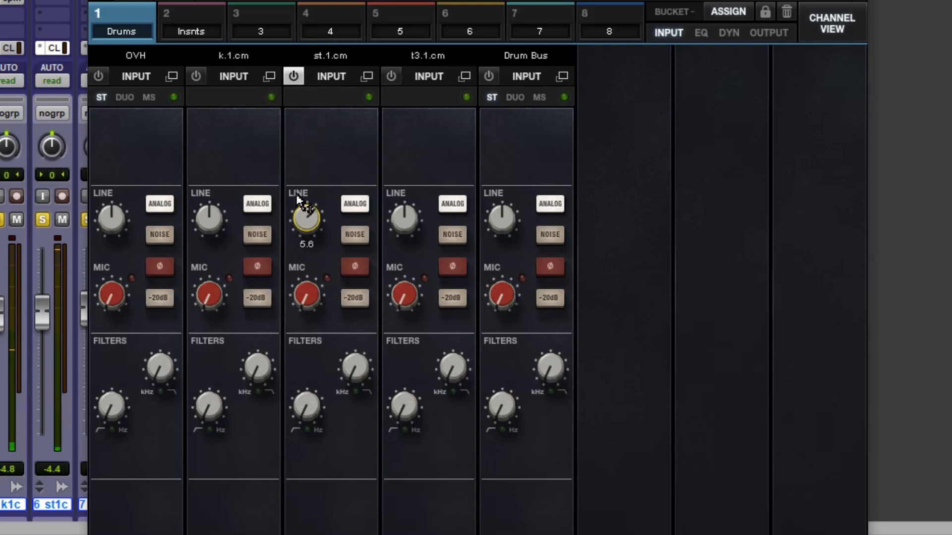
drag(306, 221, 297, 206)
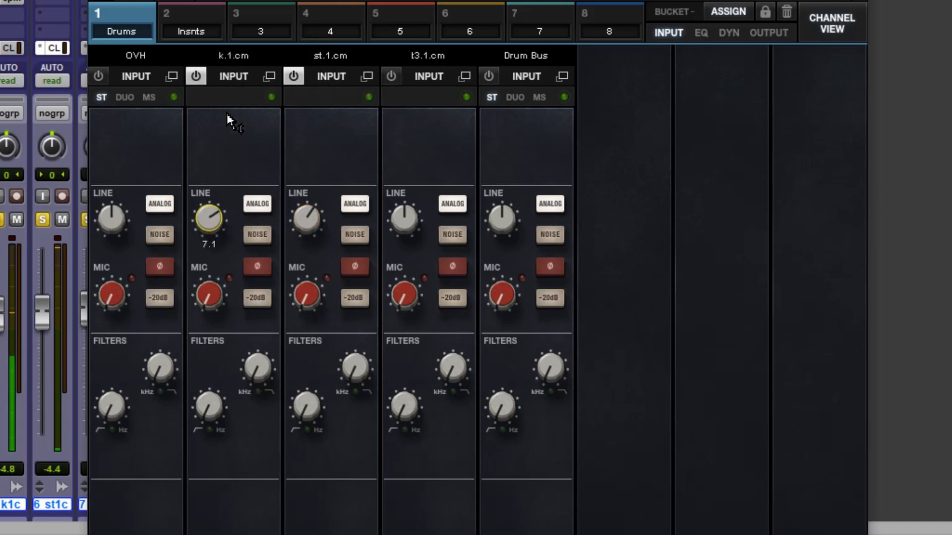
drag(209, 218, 209, 231)
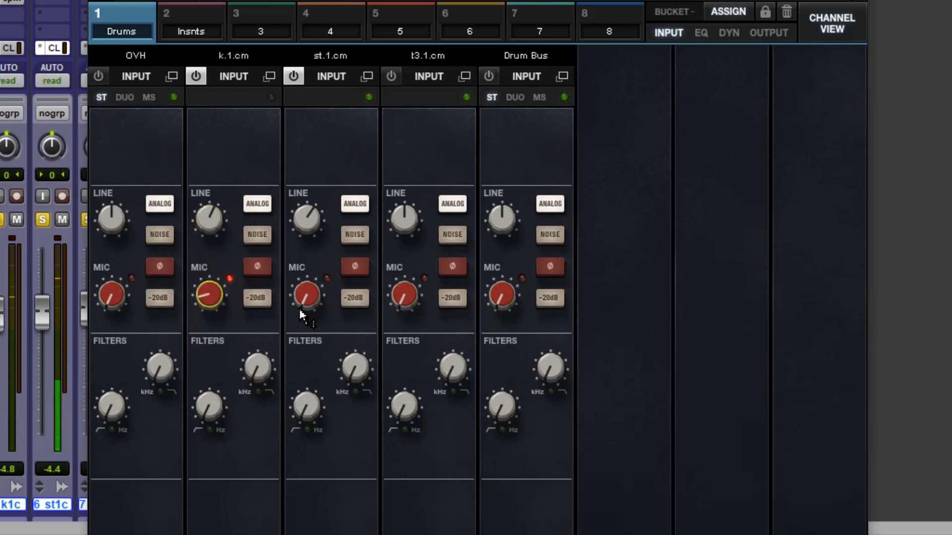
- Add mic saturation to st.1.cm and engage its high-pass filter at about 257 Hz
click(306, 295)
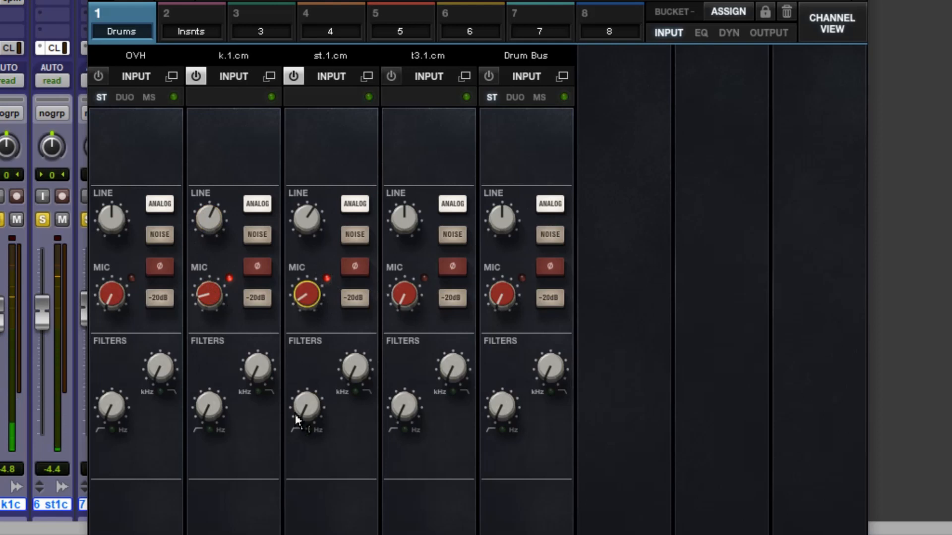
click(307, 408)
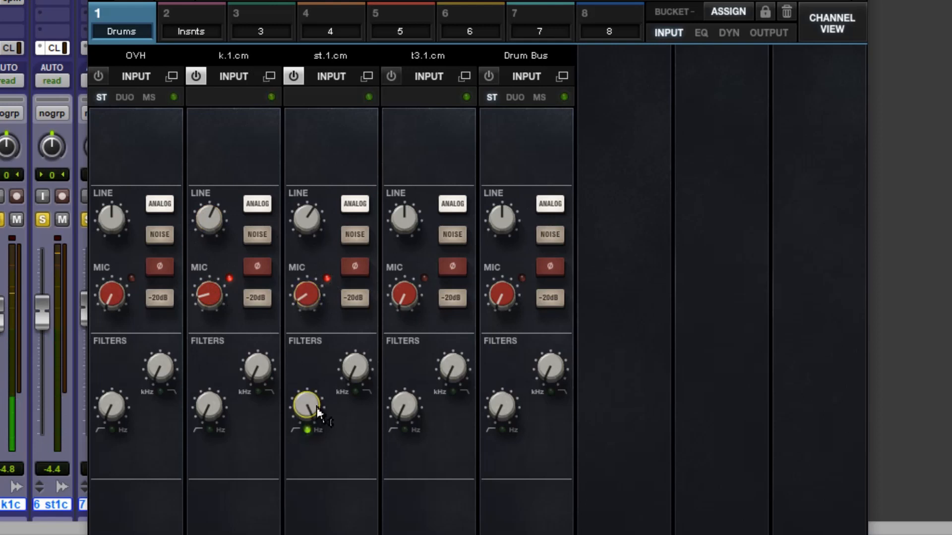
drag(306, 407, 305, 418)
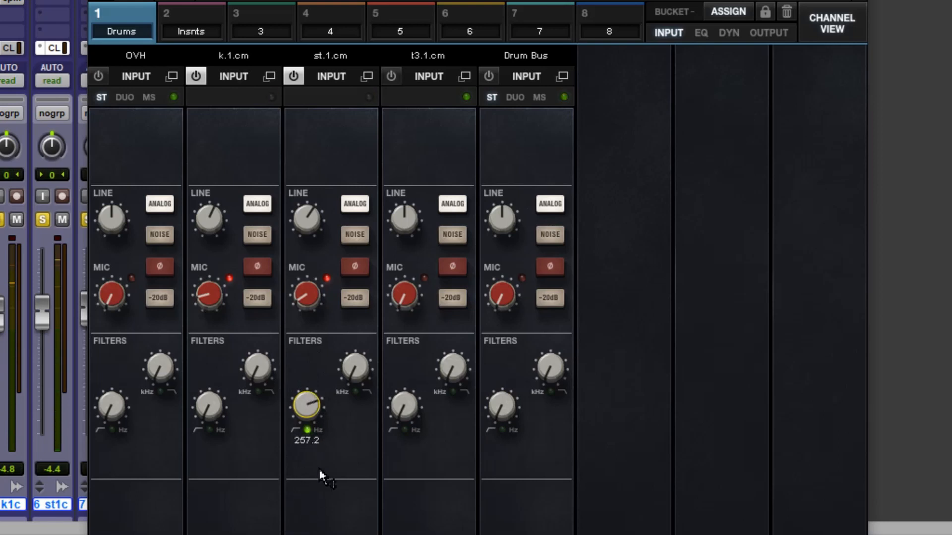
- Engage the snare's low-pass filter with its cutoff lowered to about 6.4 kHz
drag(307, 407, 321, 425)
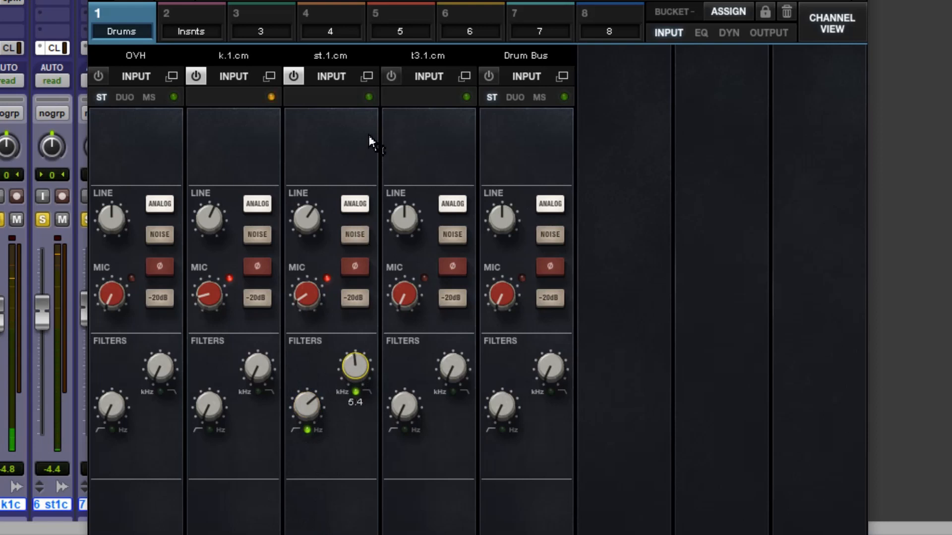
drag(353, 364, 353, 388)
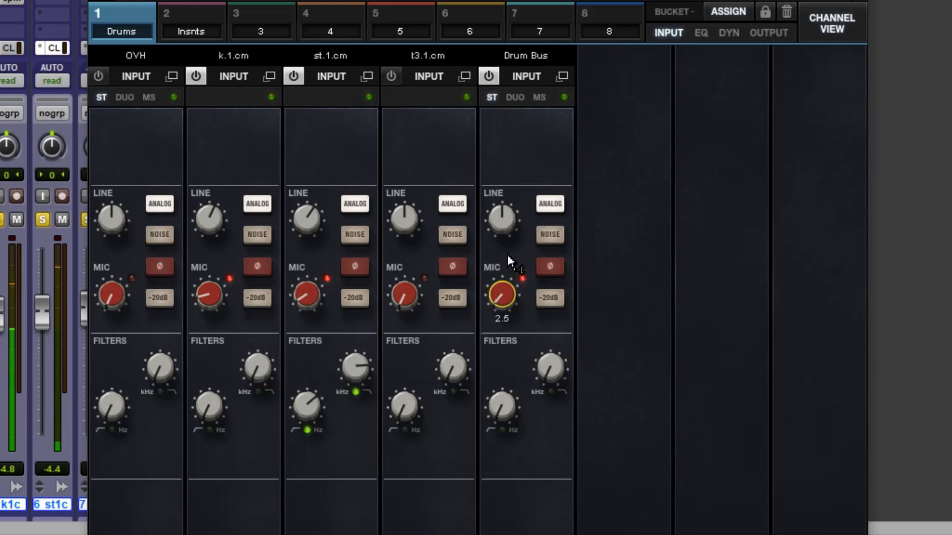
- Raise the Drum Bus mic preamp saturation to about 4.0
drag(501, 295, 502, 266)
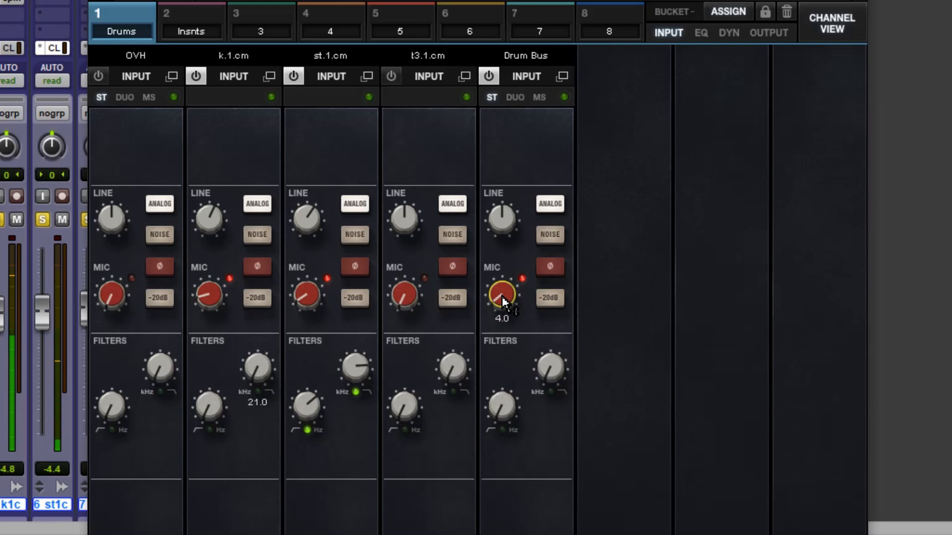
drag(500, 295, 503, 303)
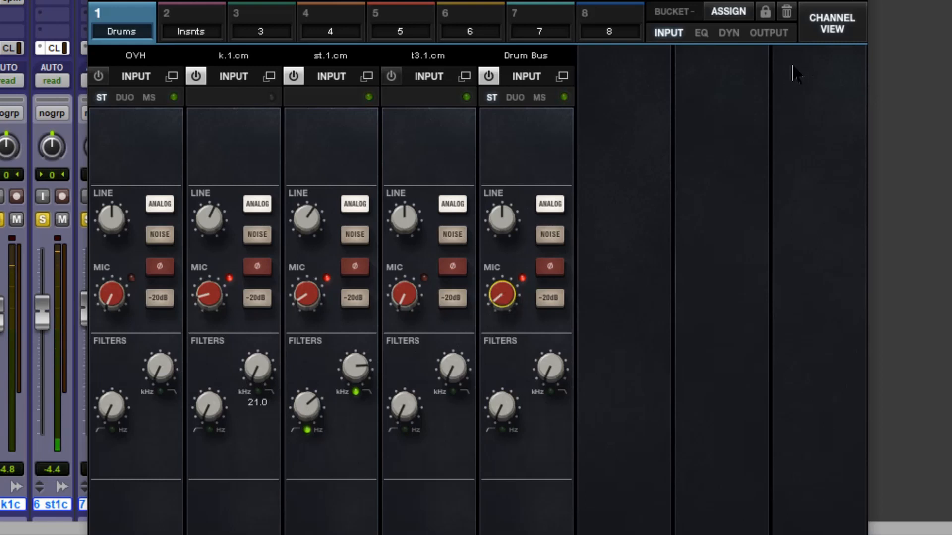
- Show the output levels and pull the st.1.cm snare fader down to about -9.6 dB
click(768, 31)
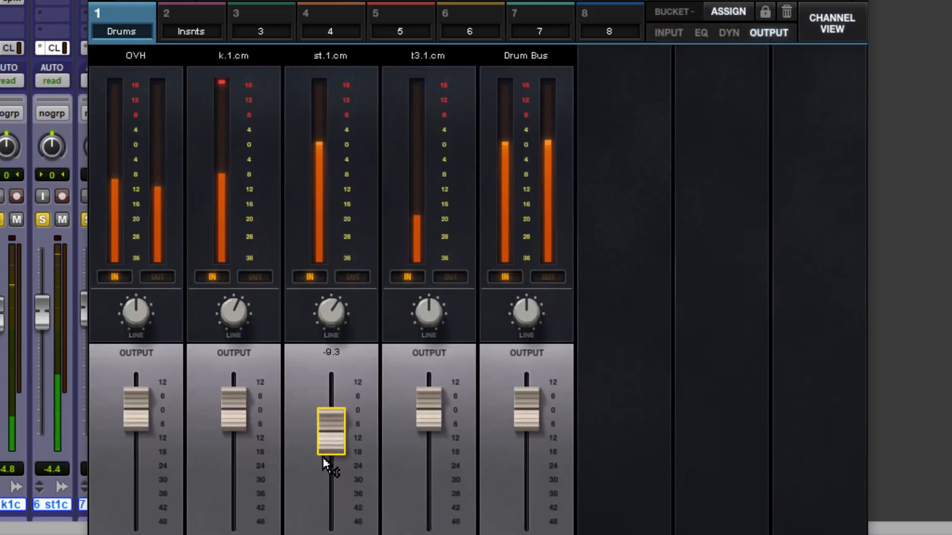
drag(330, 428, 330, 434)
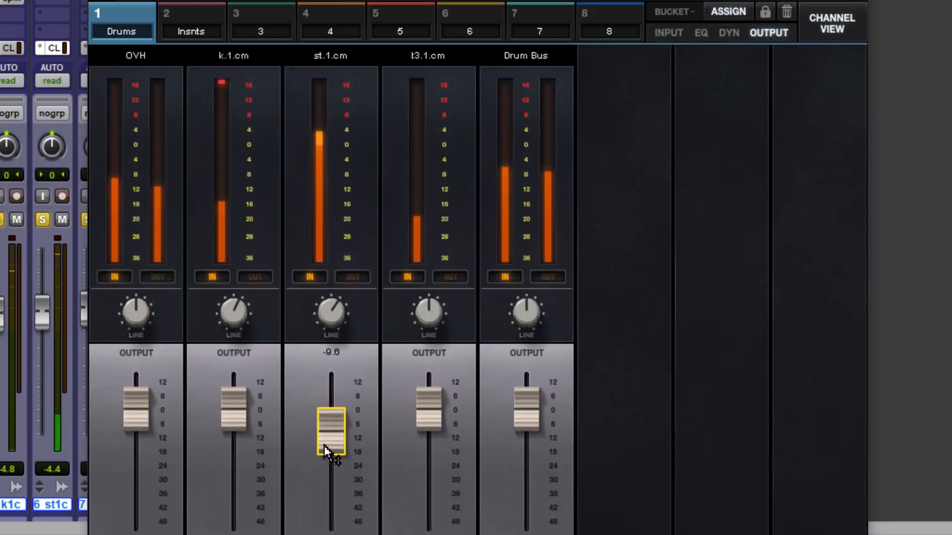
drag(331, 434, 331, 415)
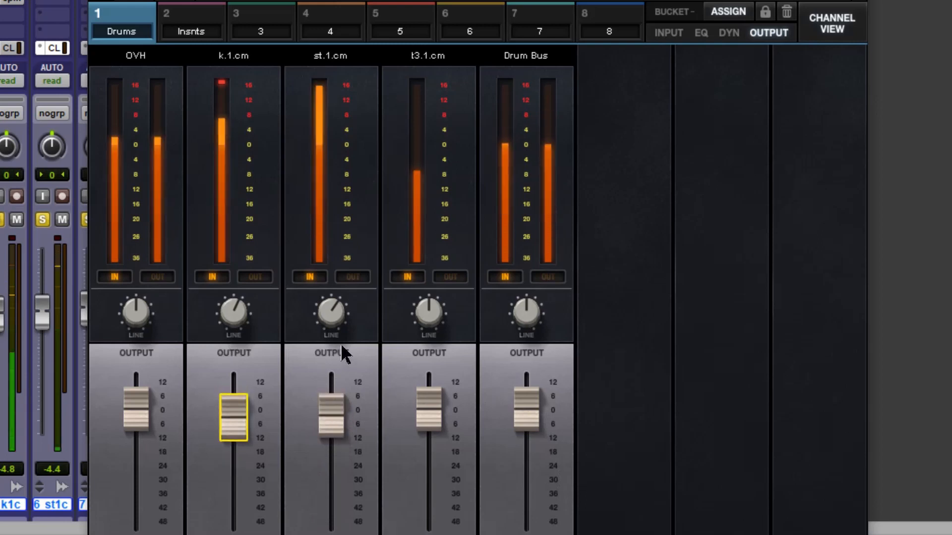
- Lower the k.1.cm kick output and set the OVH overheads to about -0.4 dB
click(332, 418)
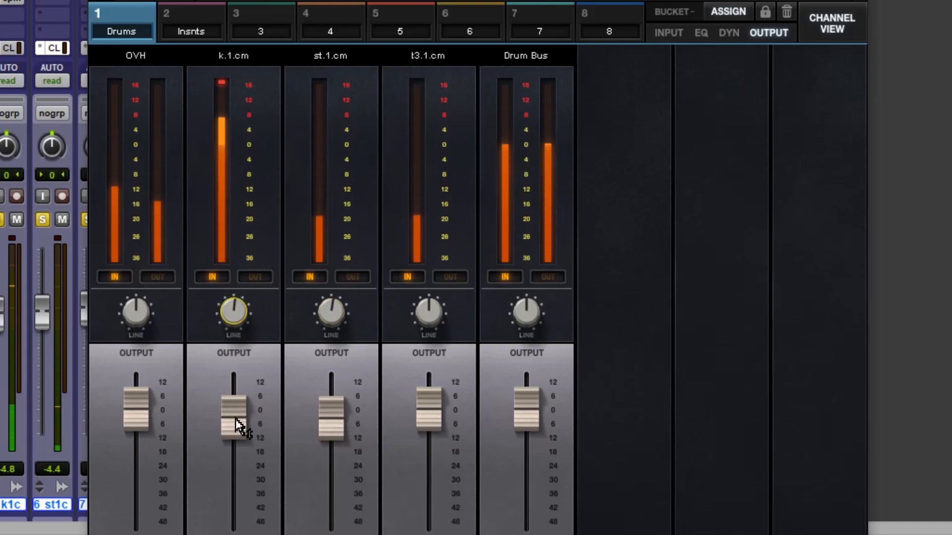
drag(232, 415, 232, 402)
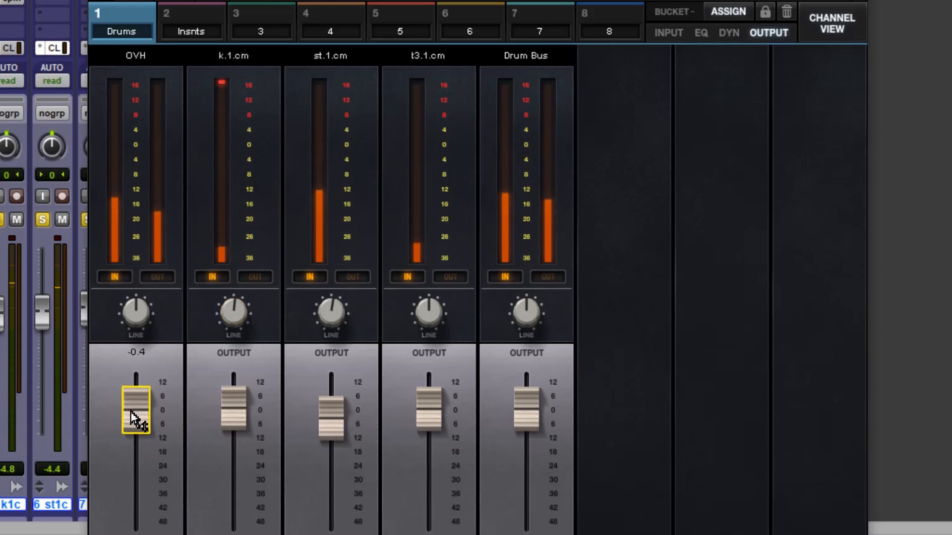
click(667, 32)
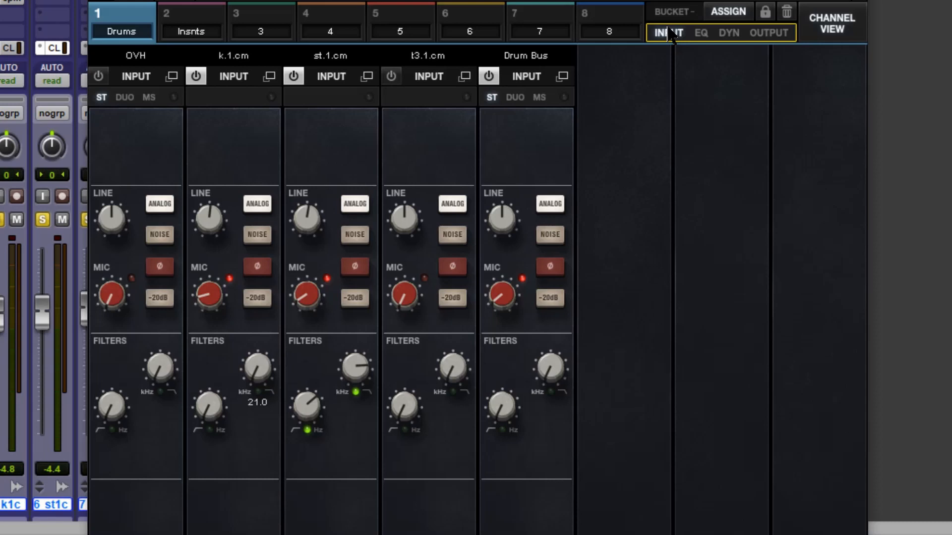
mouse_move(680, 66)
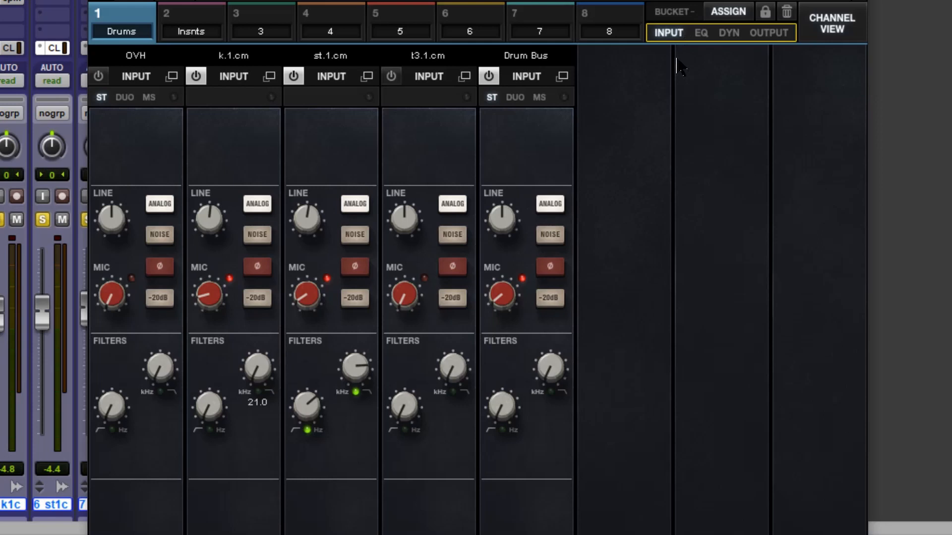
- Show the EQ sections, then the dynamics sections for all five drum channels
click(700, 33)
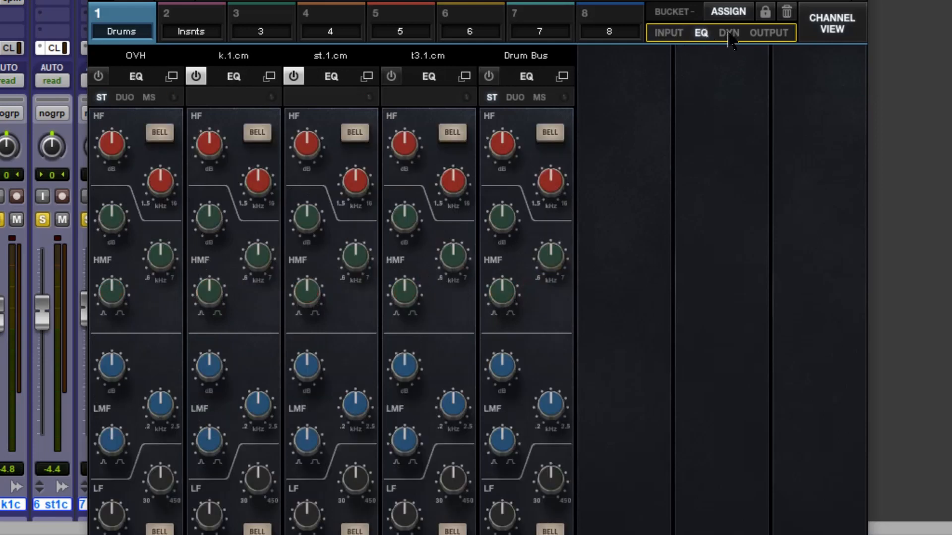
click(727, 32)
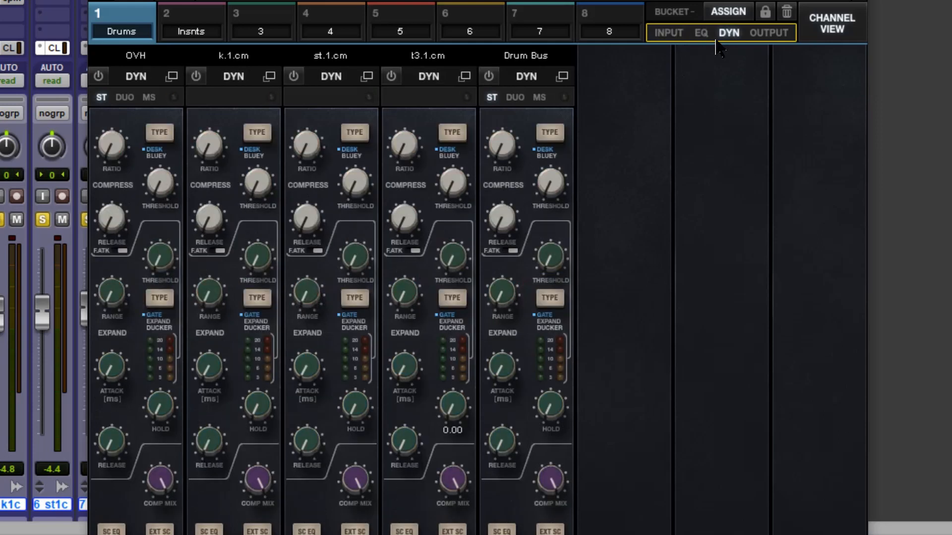